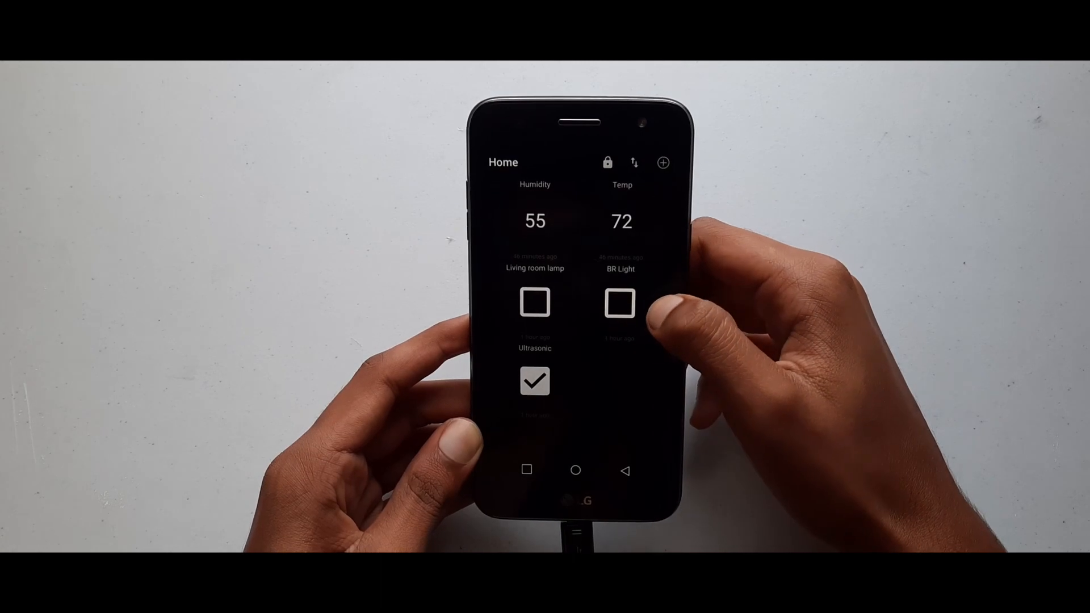
Flip the BR Light switch on and off twice from the Home dashboard.
click(617, 304)
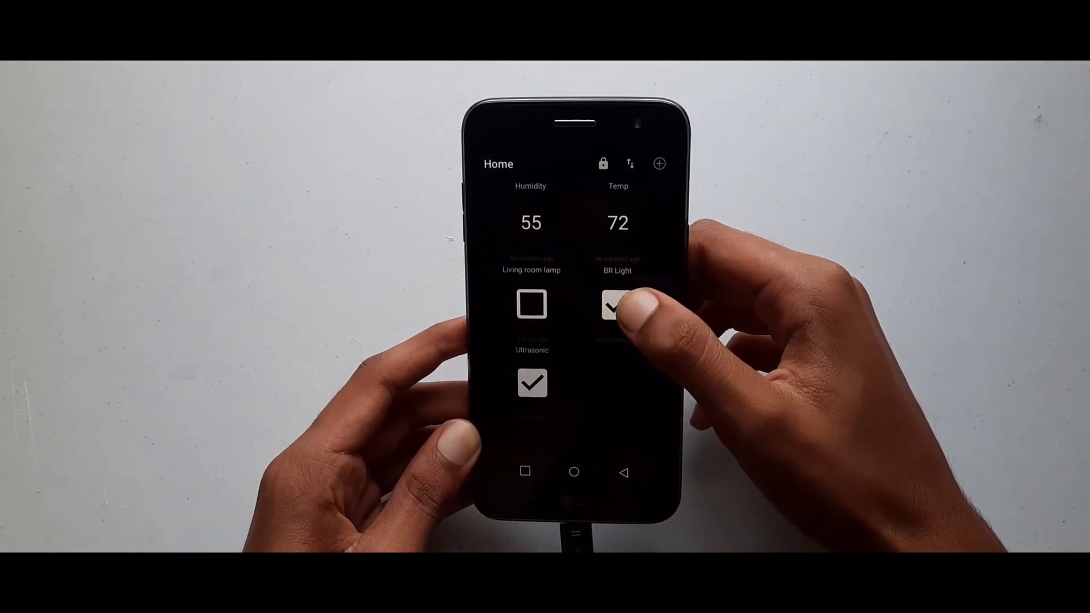
click(618, 306)
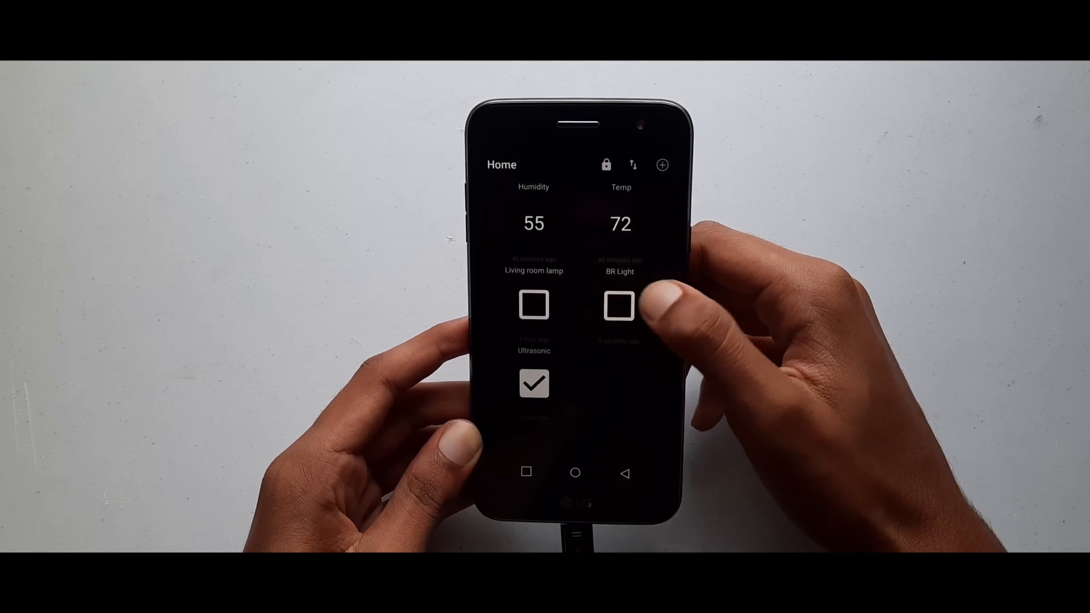
click(614, 308)
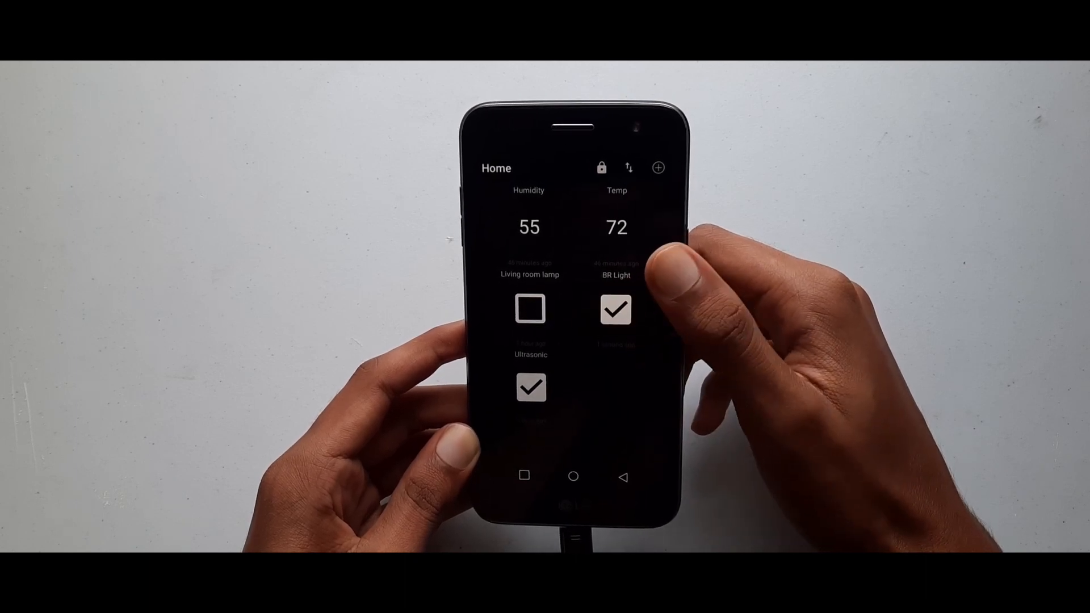
click(614, 308)
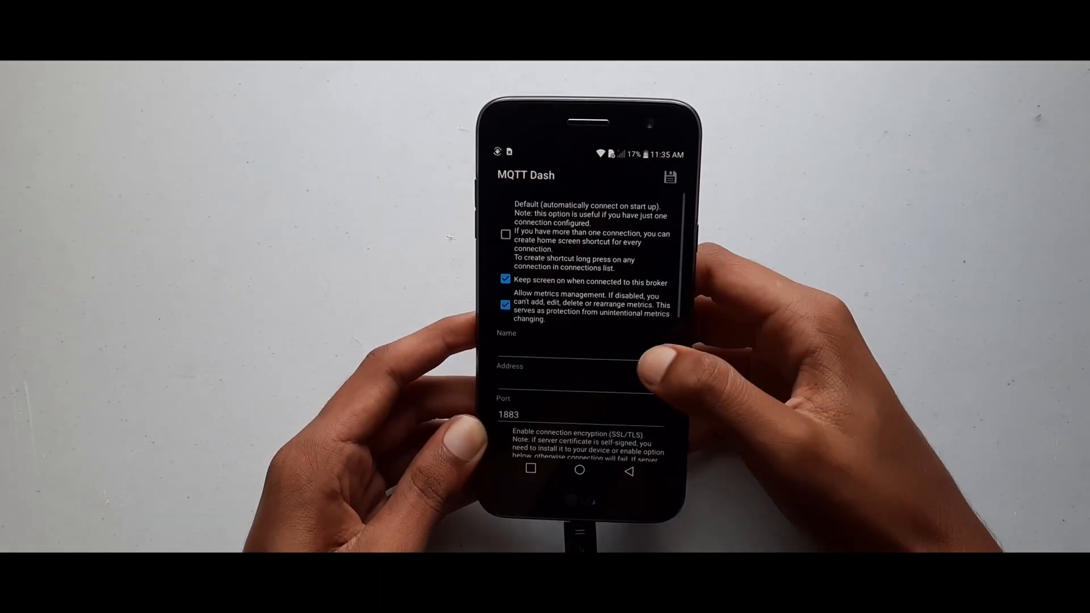
Name the new broker Tech Notebook and enter its 192.168.1.11 local address.
click(577, 354)
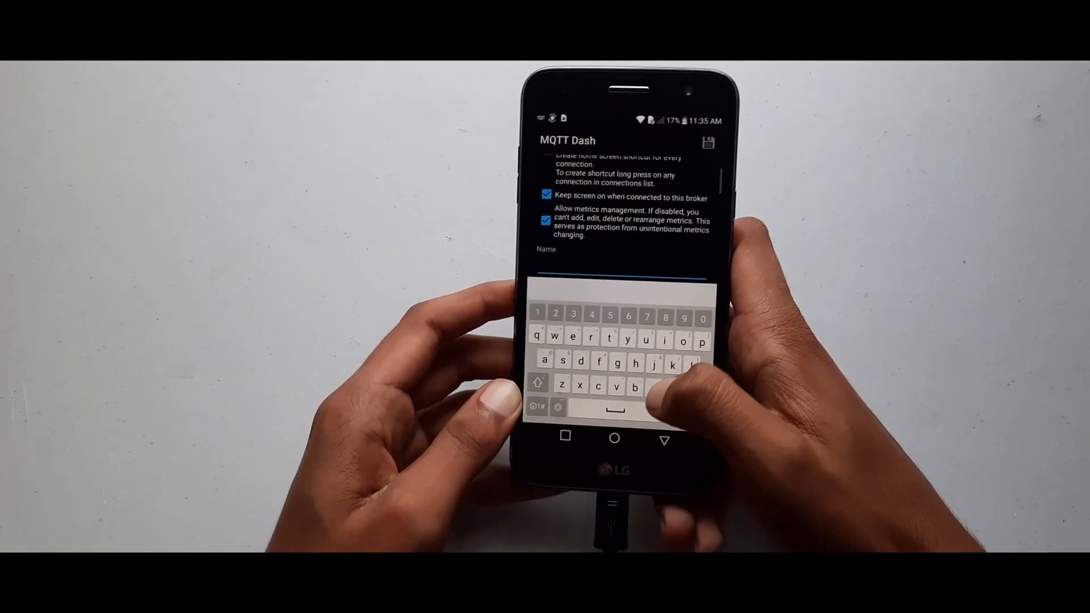
text(T)
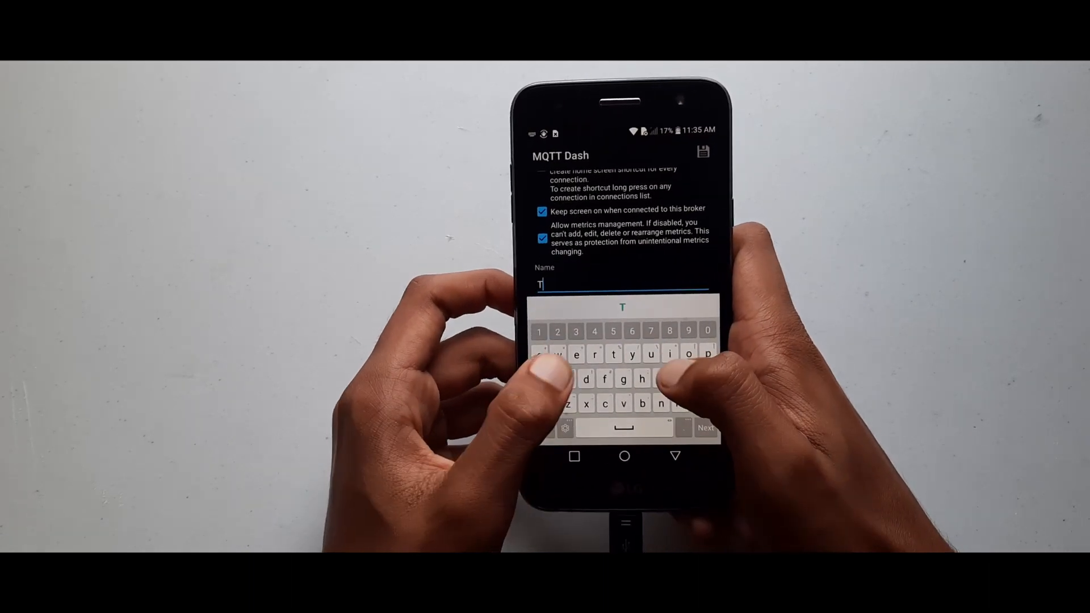
text(e)
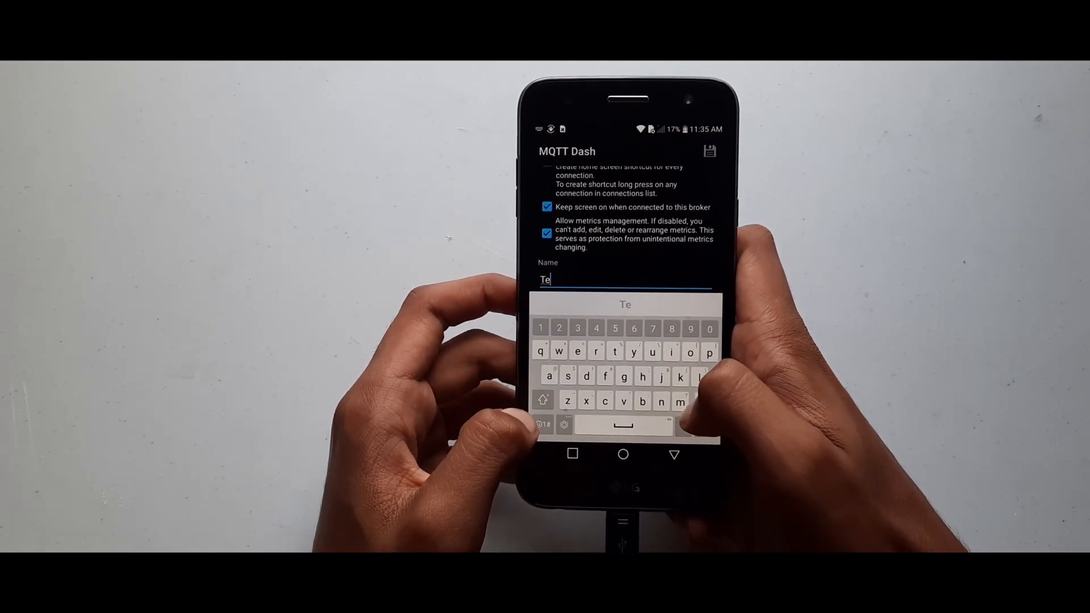
text(ch)
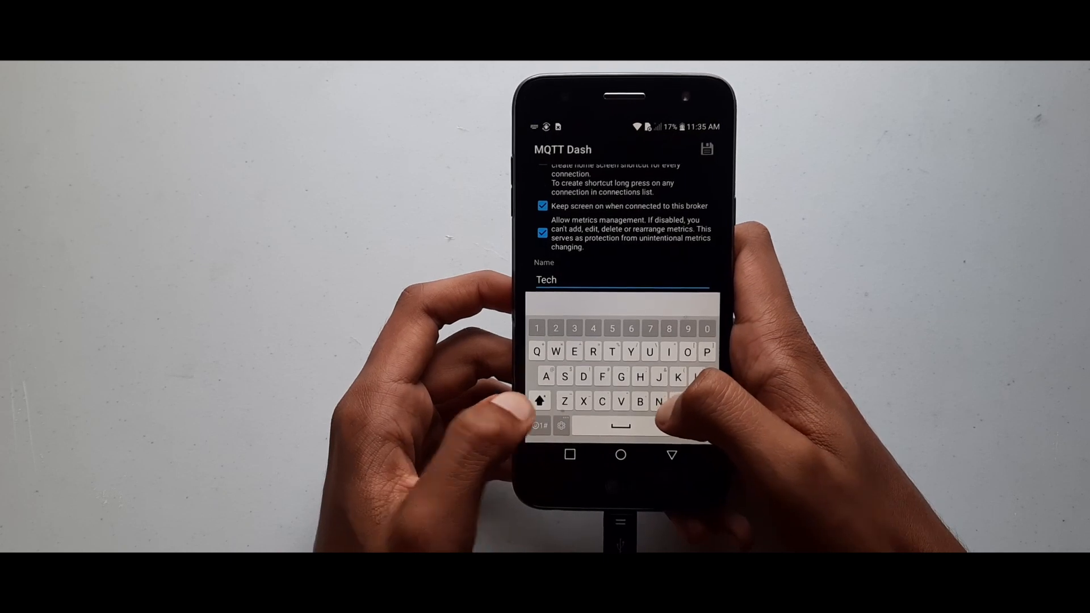
text(Notebook)
text(1)
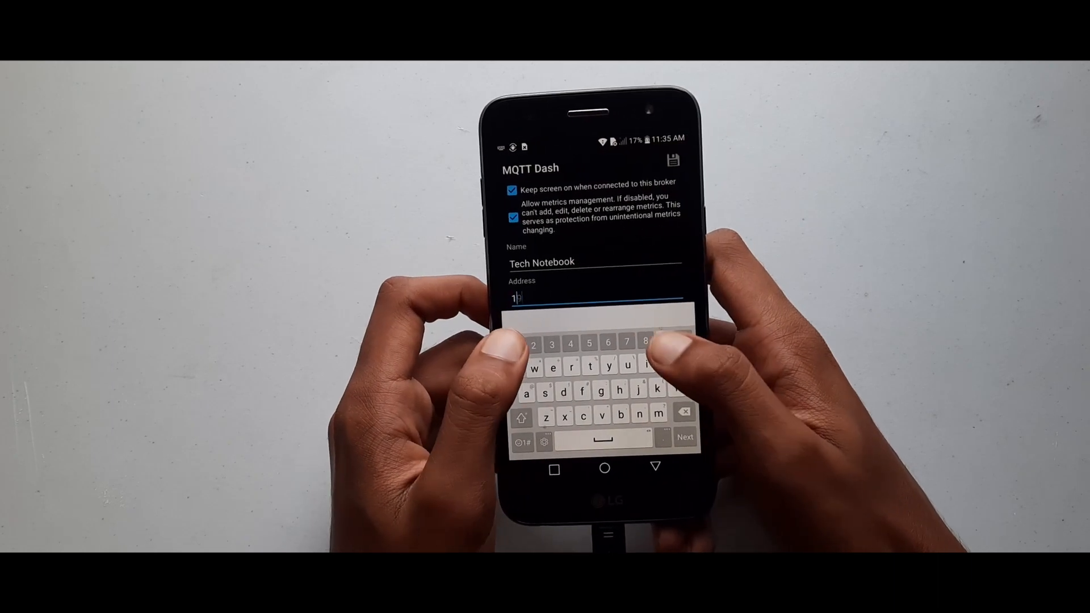
text(92.168)
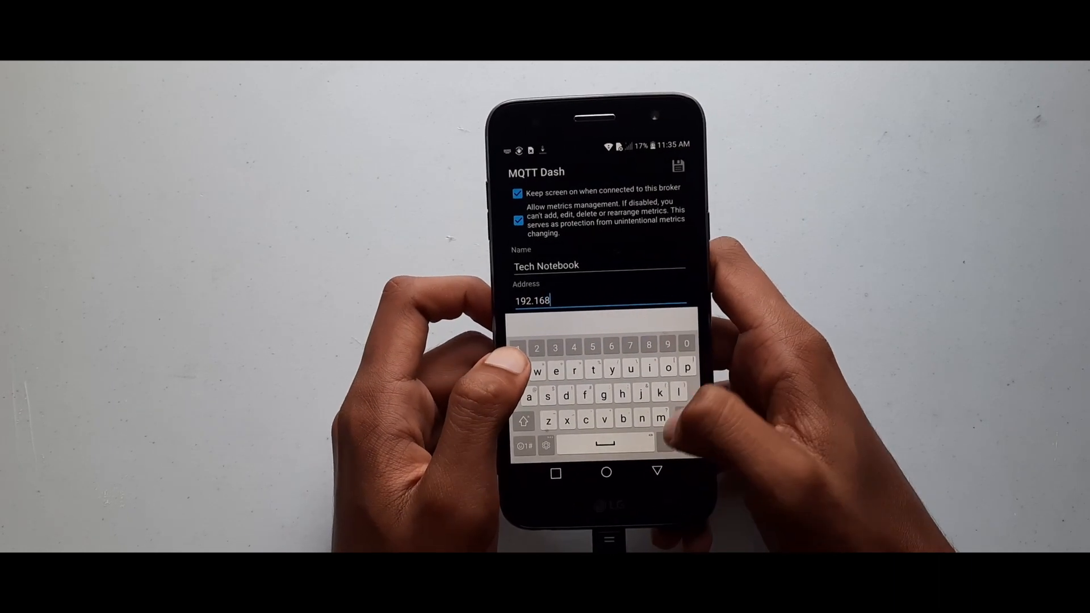
text(.1.11)
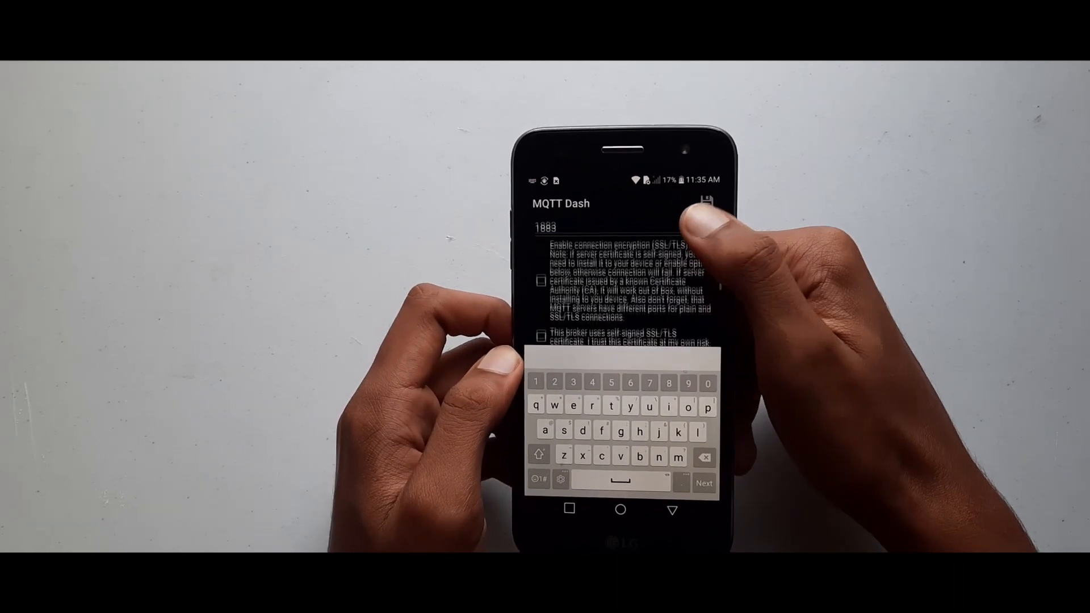
Save the Tech Notebook broker connection with port 1883.
scroll(down, 3)
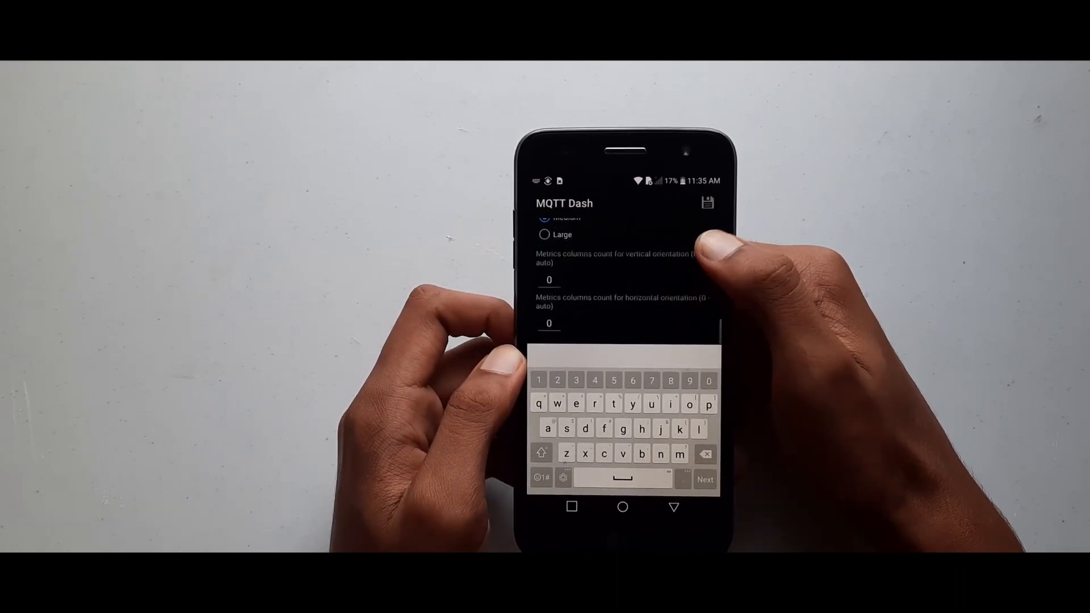
click(708, 203)
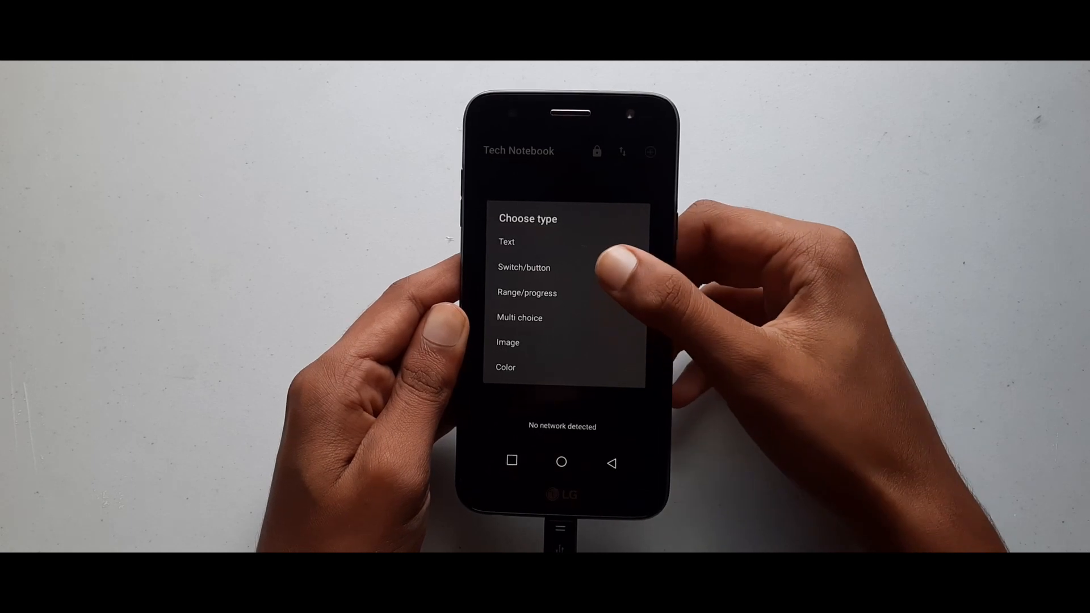
Create a Switch/button metric Lamp subscribing to home/devices/lamp, publishing enabled.
click(524, 267)
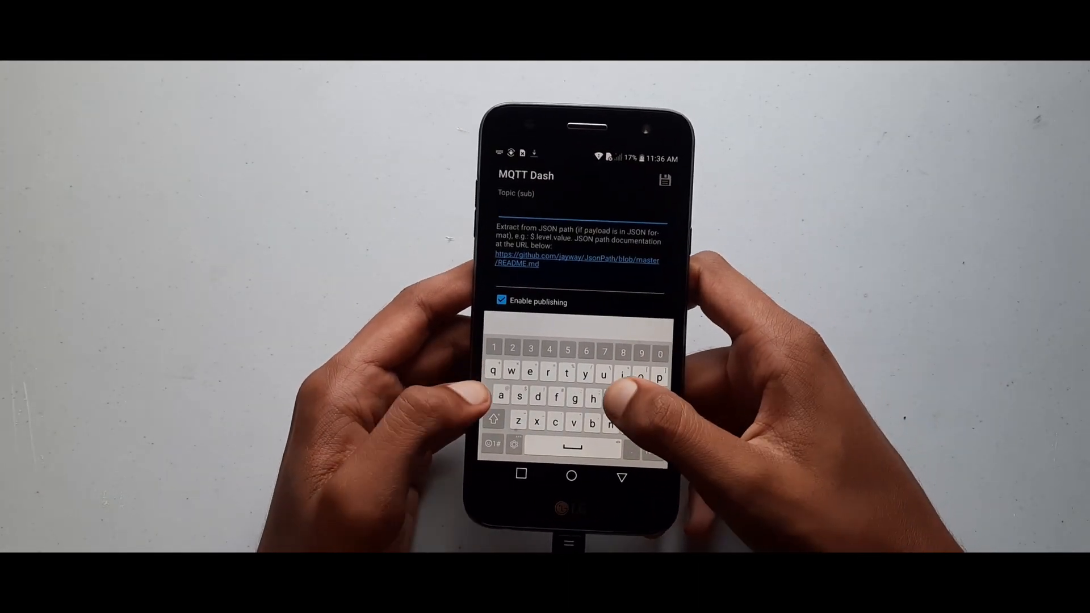
text(home)
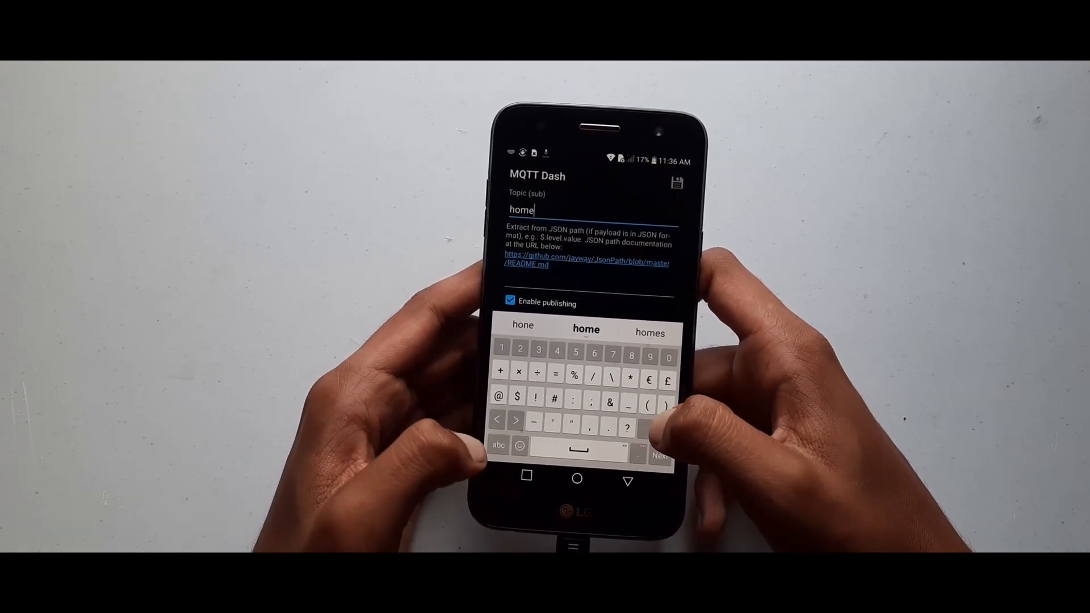
text(/)
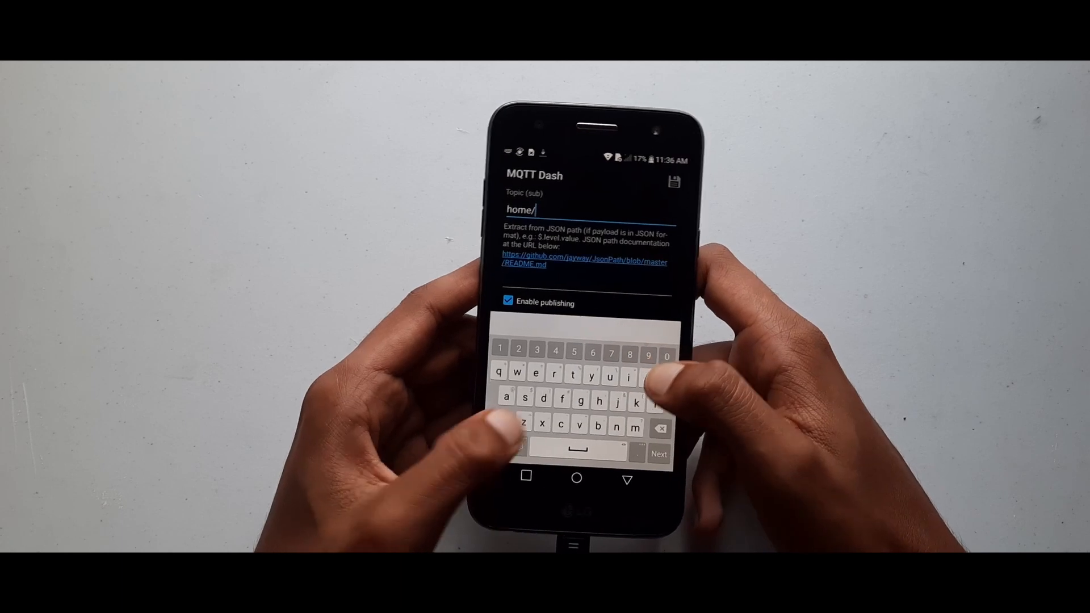
text(devices/)
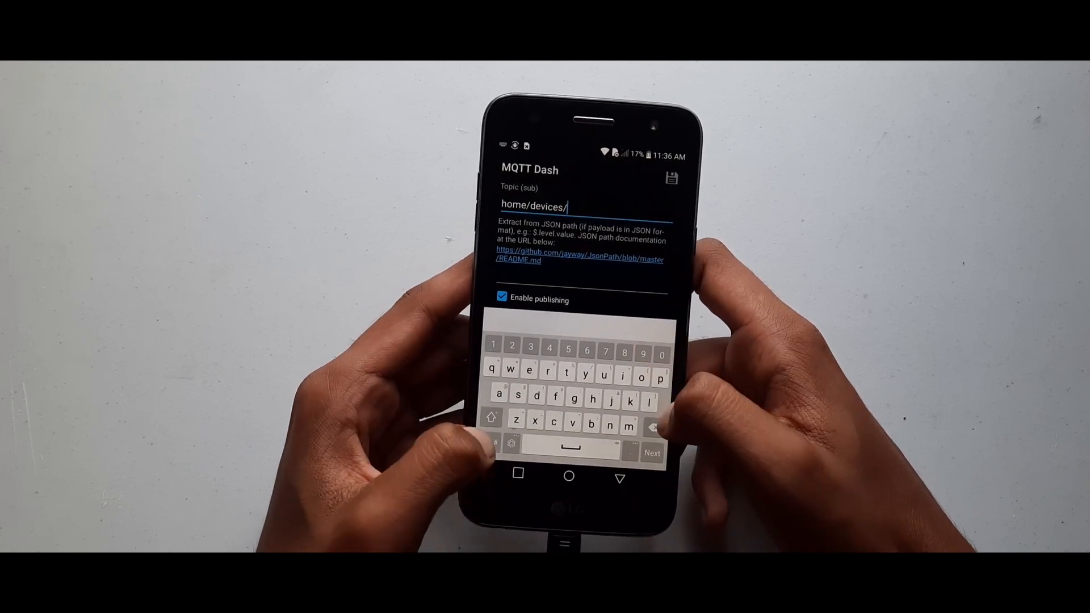
text(lamp)
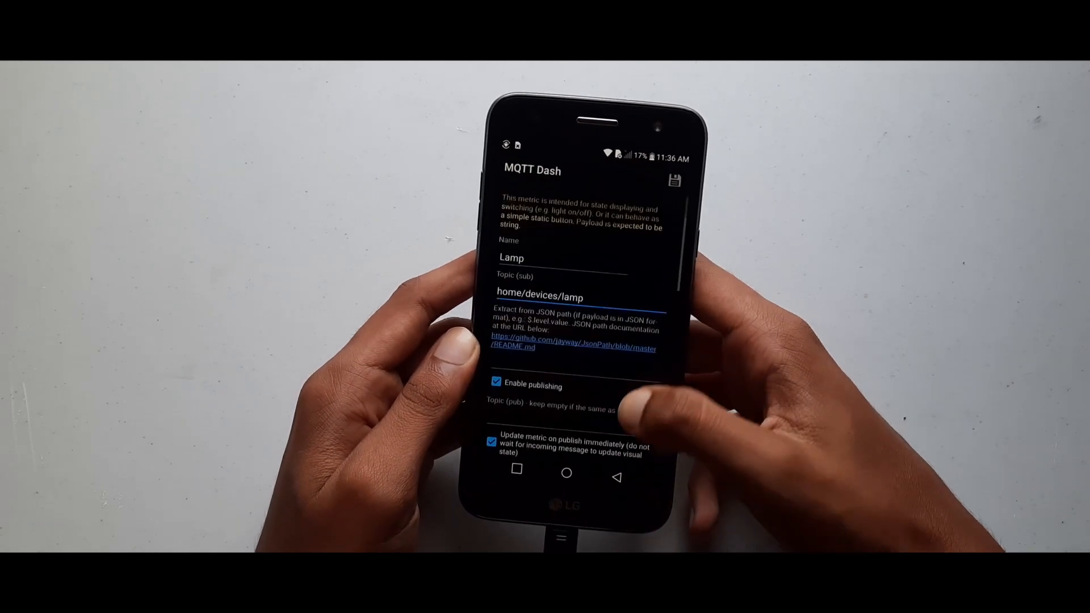
Save the Lamp metric and switch it on from the Tech Notebook dashboard.
scroll(down, 3)
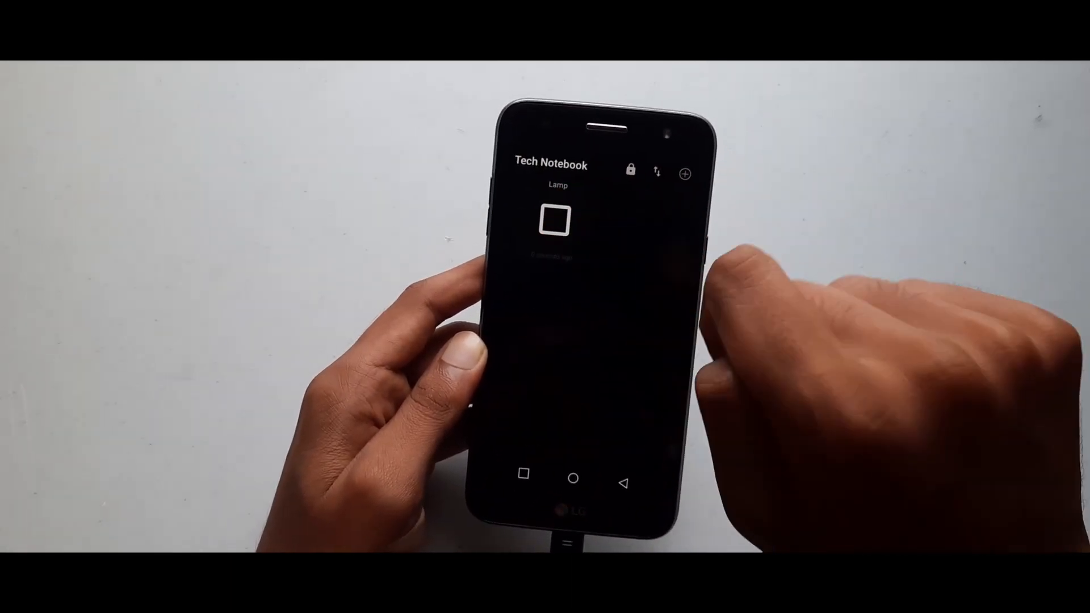
click(554, 224)
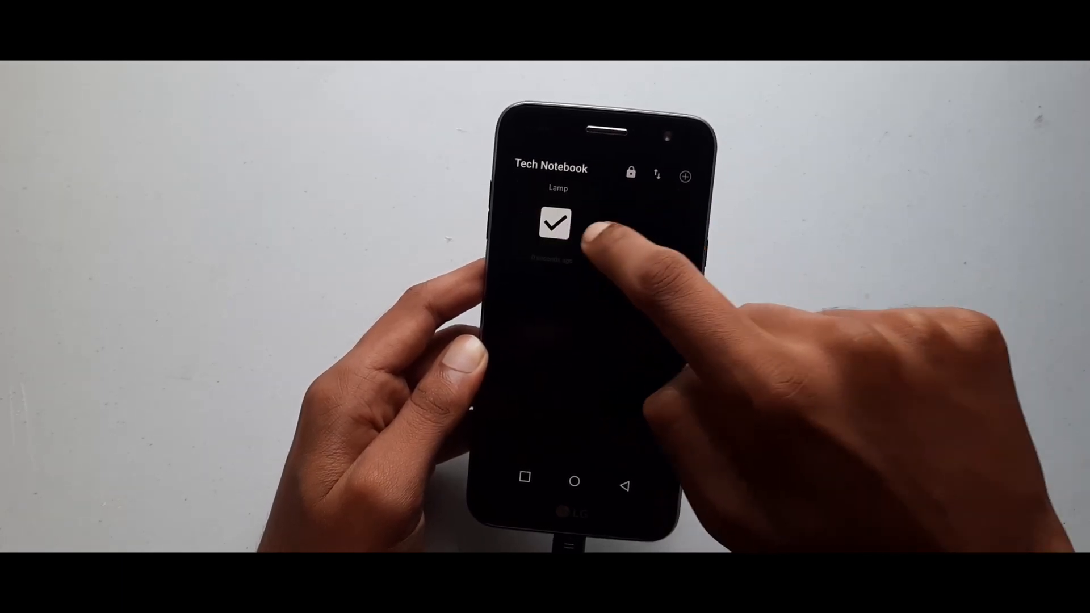